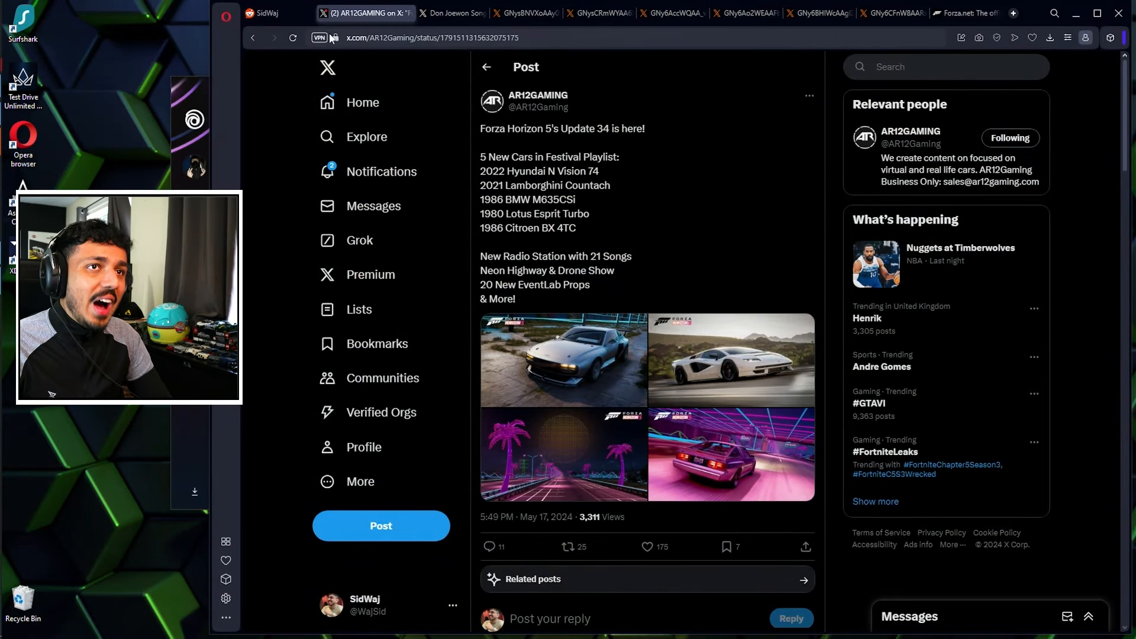
From the Update 34 post, view the Citroën BX 4TC image then the white Lamborghini Countach image full size
{"action": "left_click", "coordinate": [645, 547]}
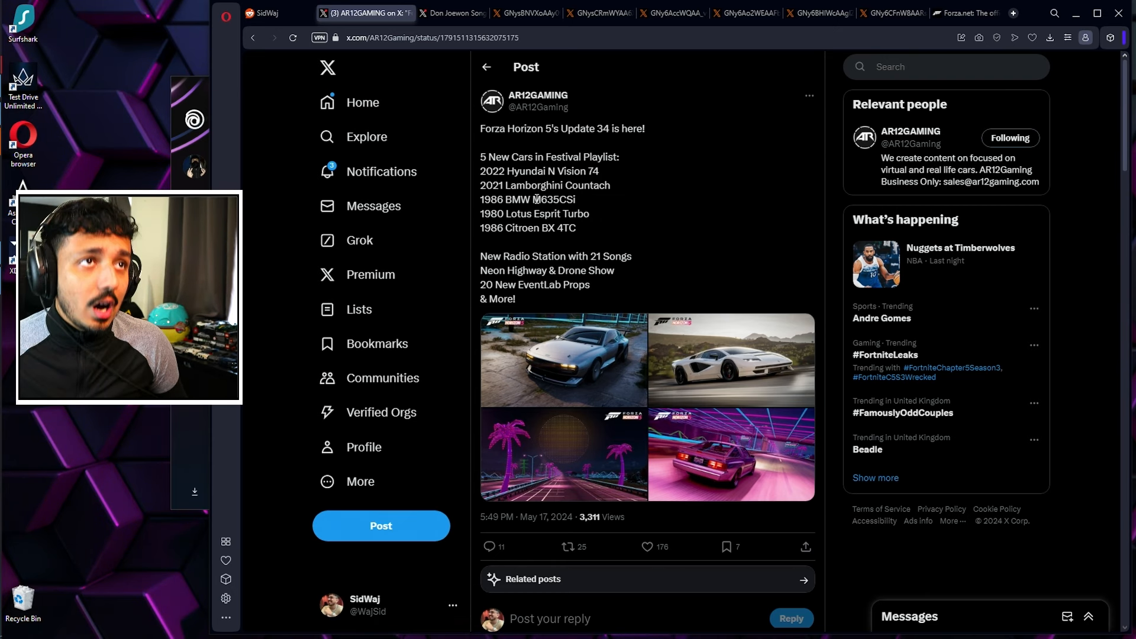
{"action": "left_click", "coordinate": [586, 13]}
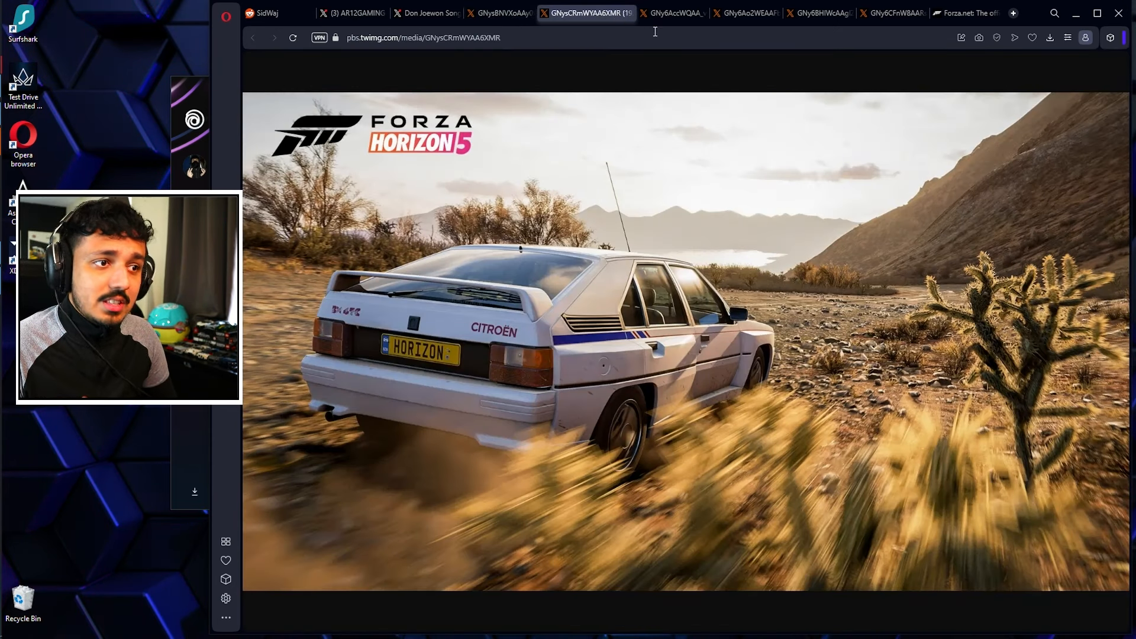
{"action": "left_click", "coordinate": [658, 13]}
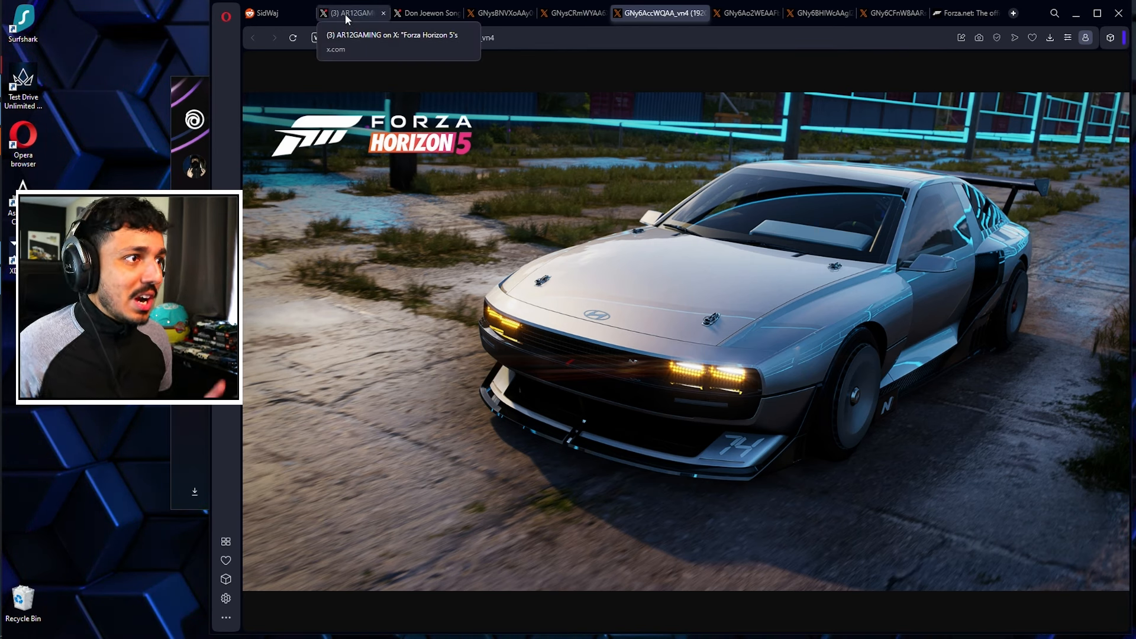
{"action": "left_click", "coordinate": [356, 13]}
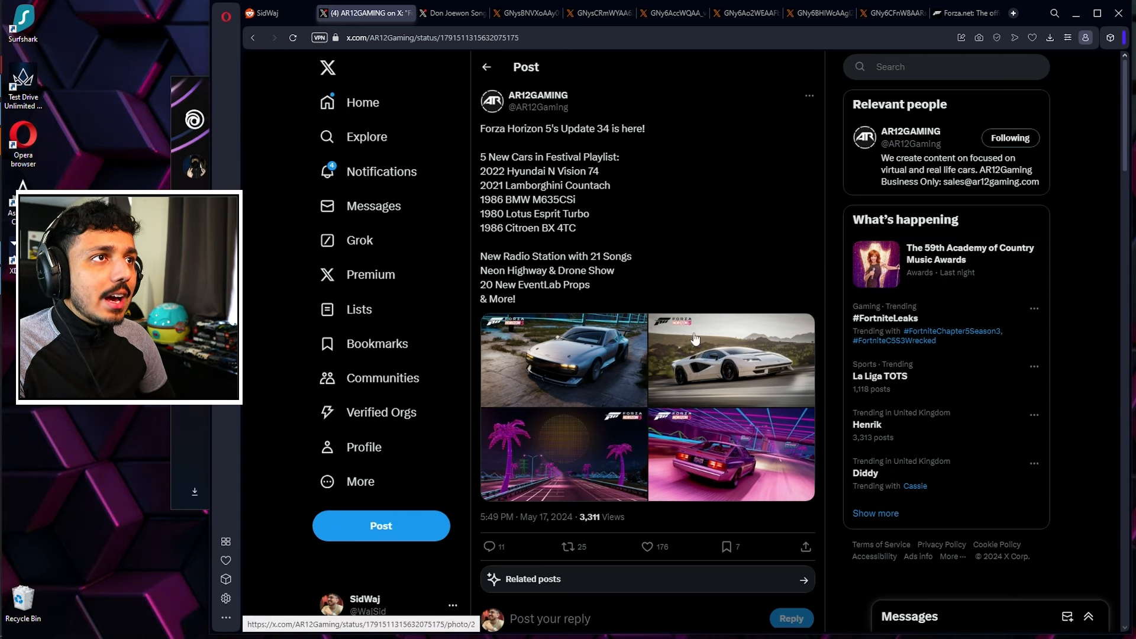
{"action": "mouse_move", "coordinate": [761, 190]}
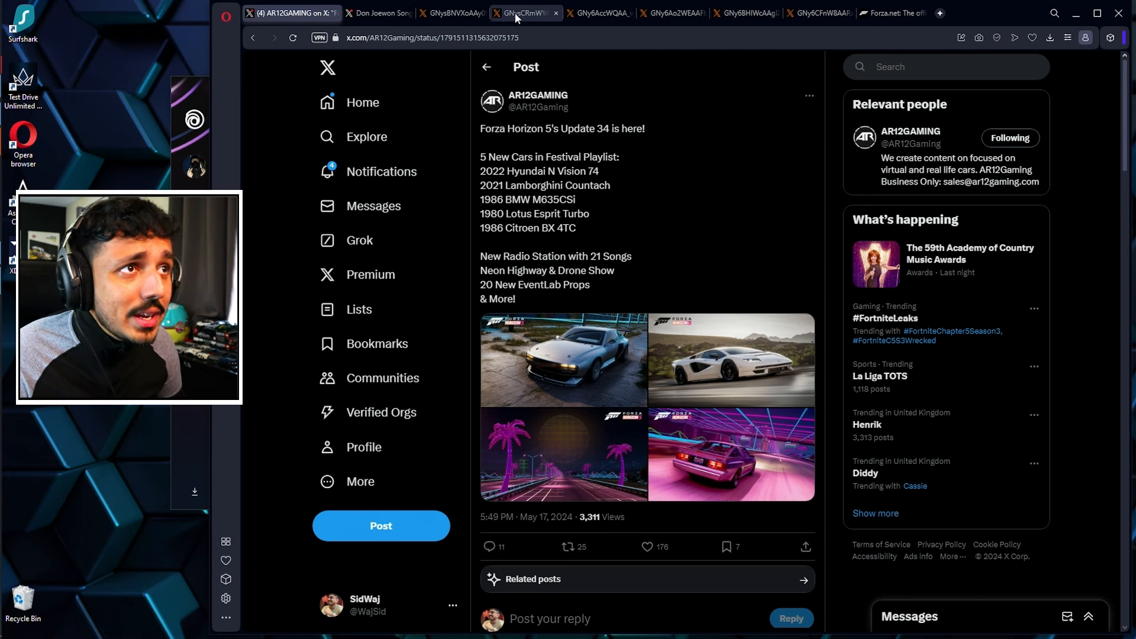
{"action": "left_click", "coordinate": [659, 13]}
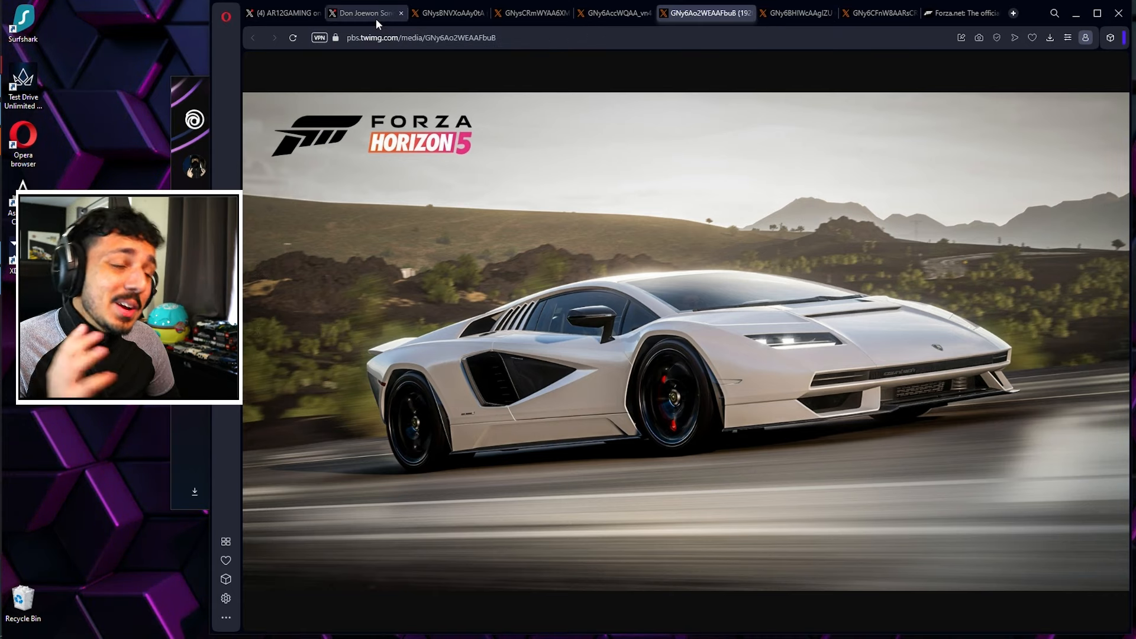
{"action": "mouse_move", "coordinate": [365, 13]}
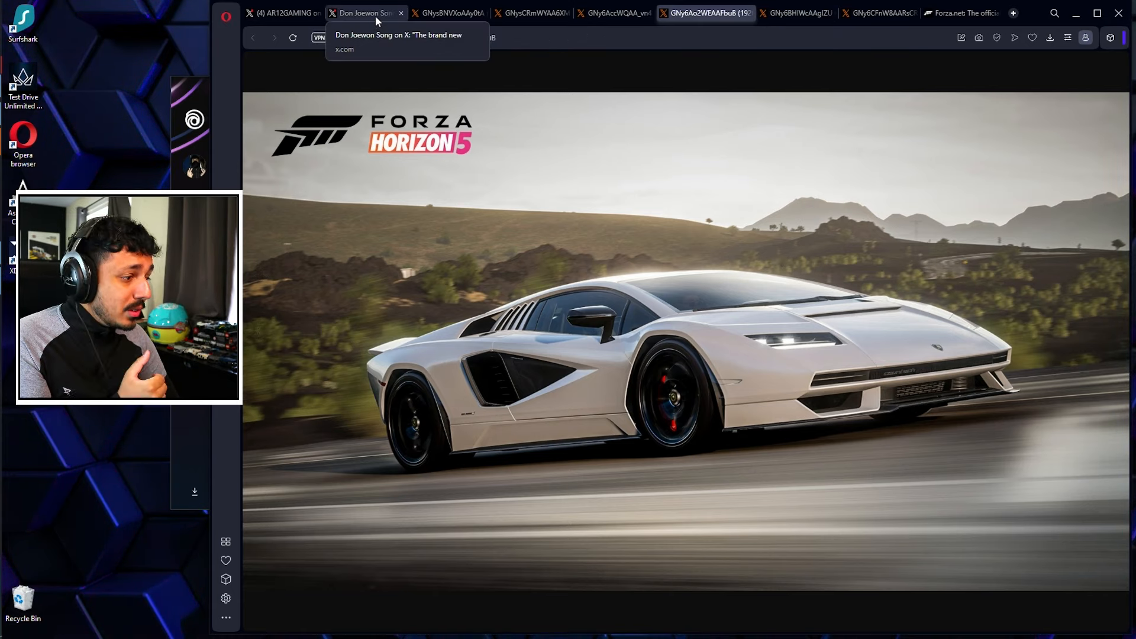
Switch between the Retrowave season post, the Update 34 post and the Hyundai N Vision 74 and Countach images
{"action": "left_click", "coordinate": [365, 13]}
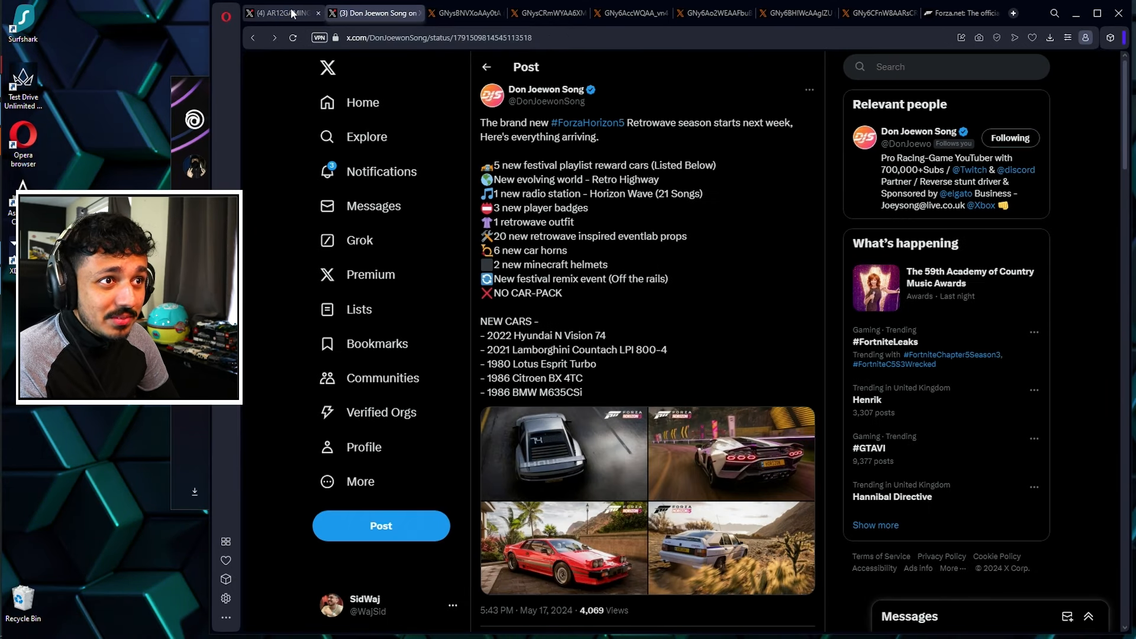
{"action": "left_click", "coordinate": [283, 13]}
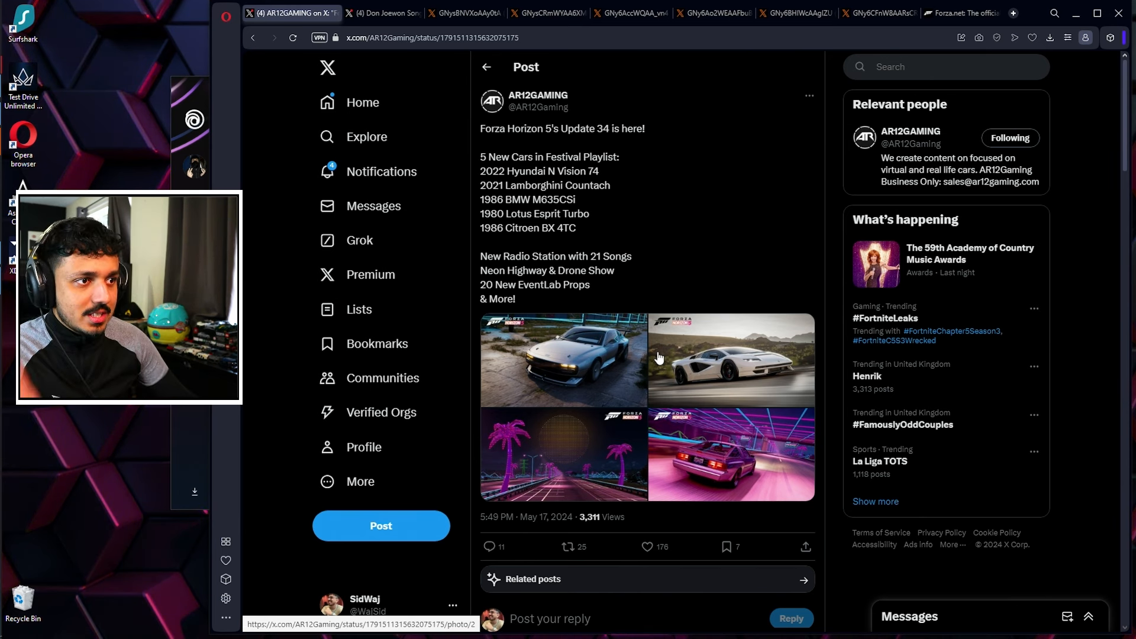
{"action": "left_click", "coordinate": [622, 13]}
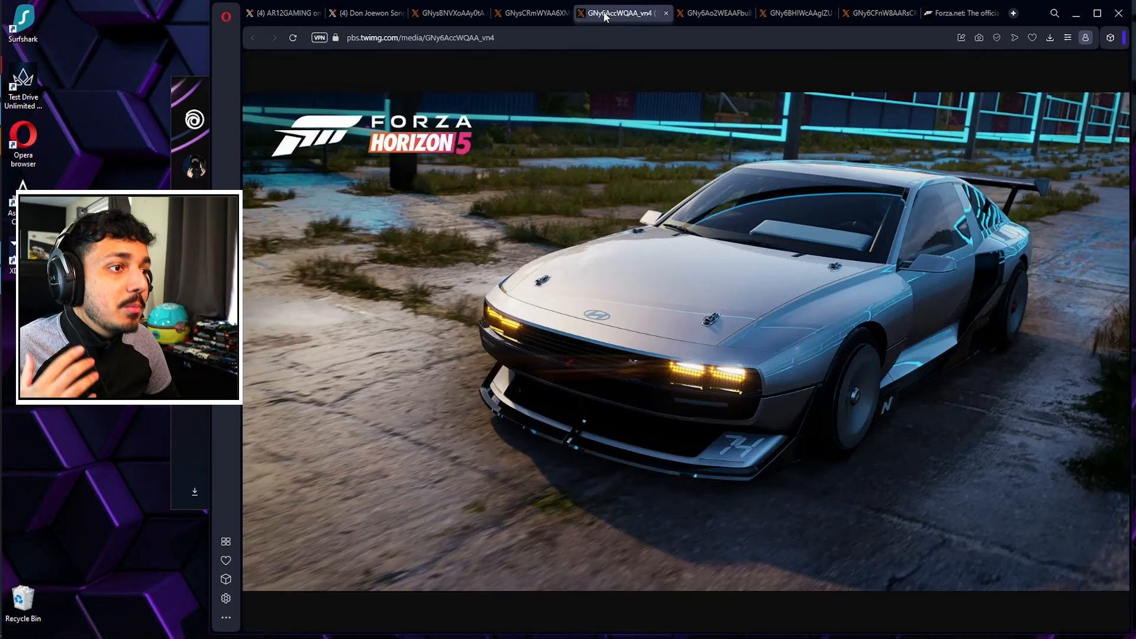
{"action": "left_click", "coordinate": [707, 13]}
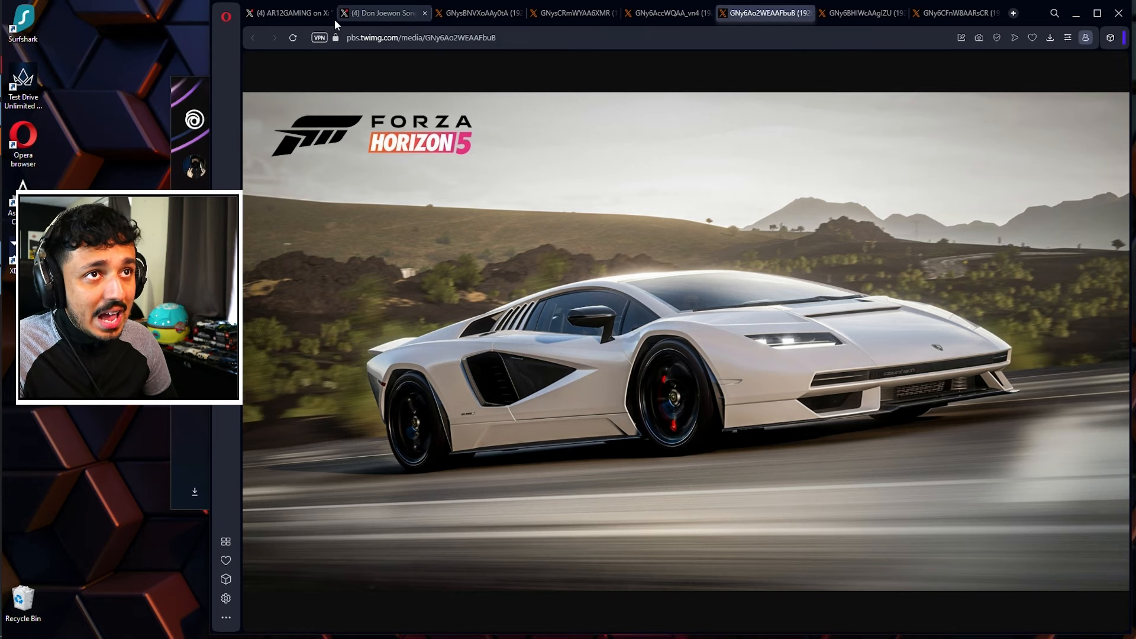
{"action": "left_click", "coordinate": [283, 13]}
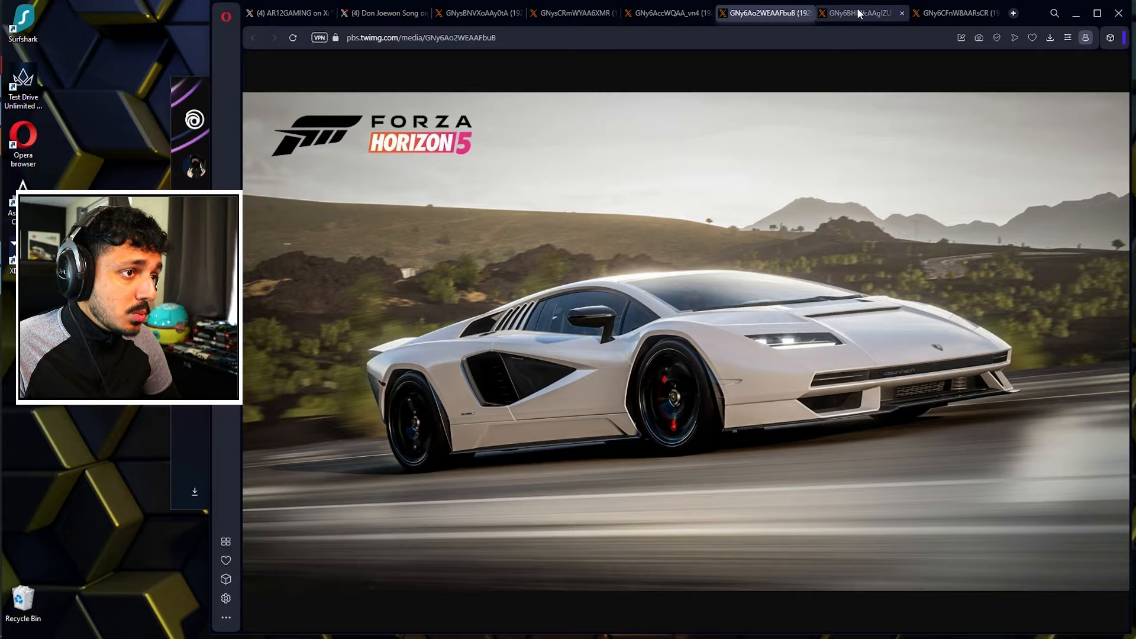
View the pink retrowave highway and red Lotus Esprit Turbo images, ending on Don Joewon Song's season post
{"action": "left_click", "coordinate": [955, 13]}
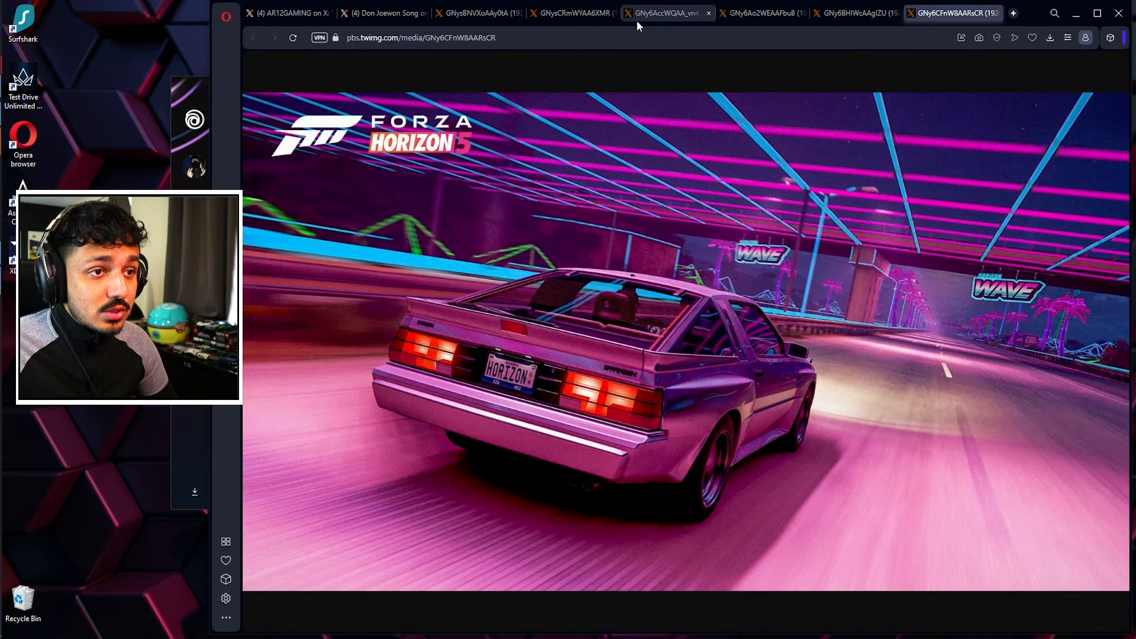
{"action": "left_click", "coordinate": [478, 13]}
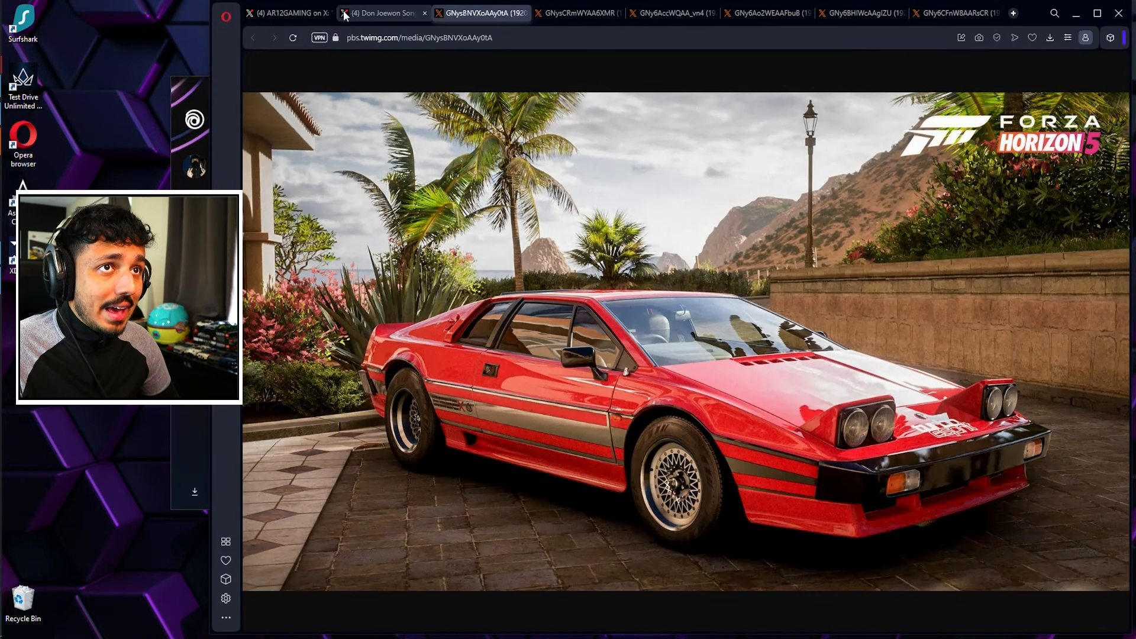
{"action": "left_click", "coordinate": [380, 13]}
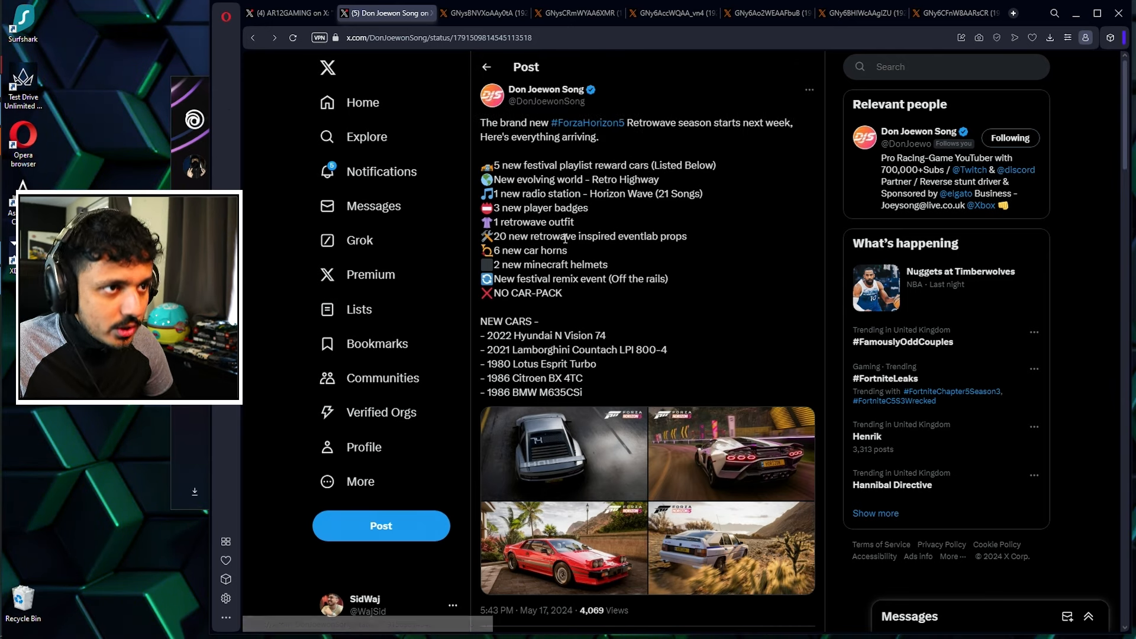
Search Google for the selected 1986 BMW M635CSi name, then show The Torque Show YouTube channel
{"action": "double_click", "coordinate": [550, 393]}
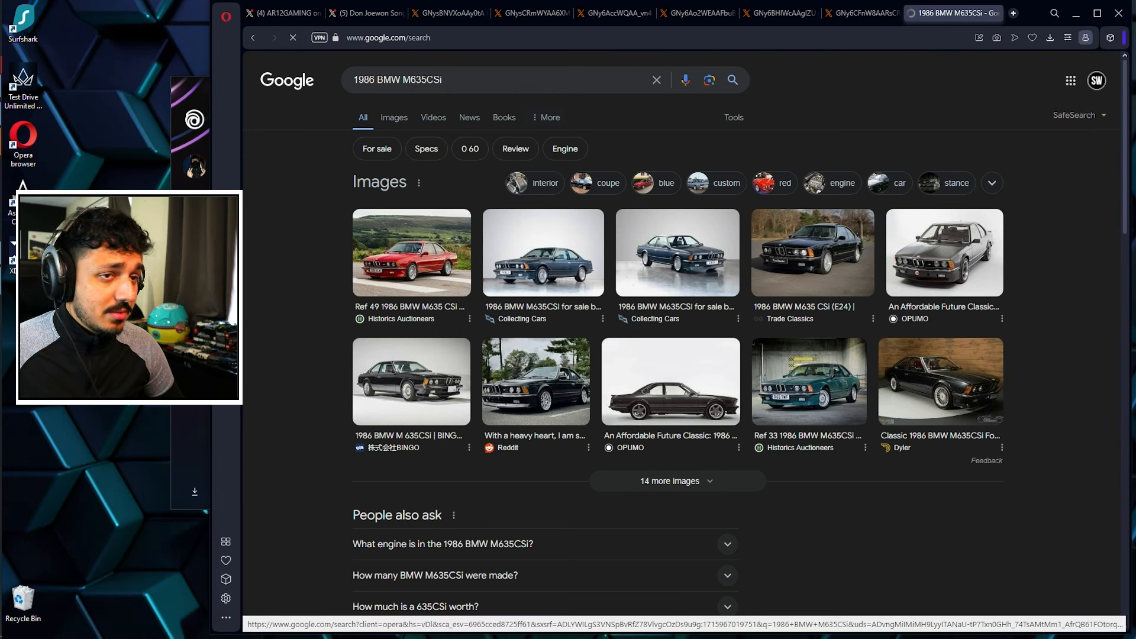
{"action": "left_click", "coordinate": [393, 117]}
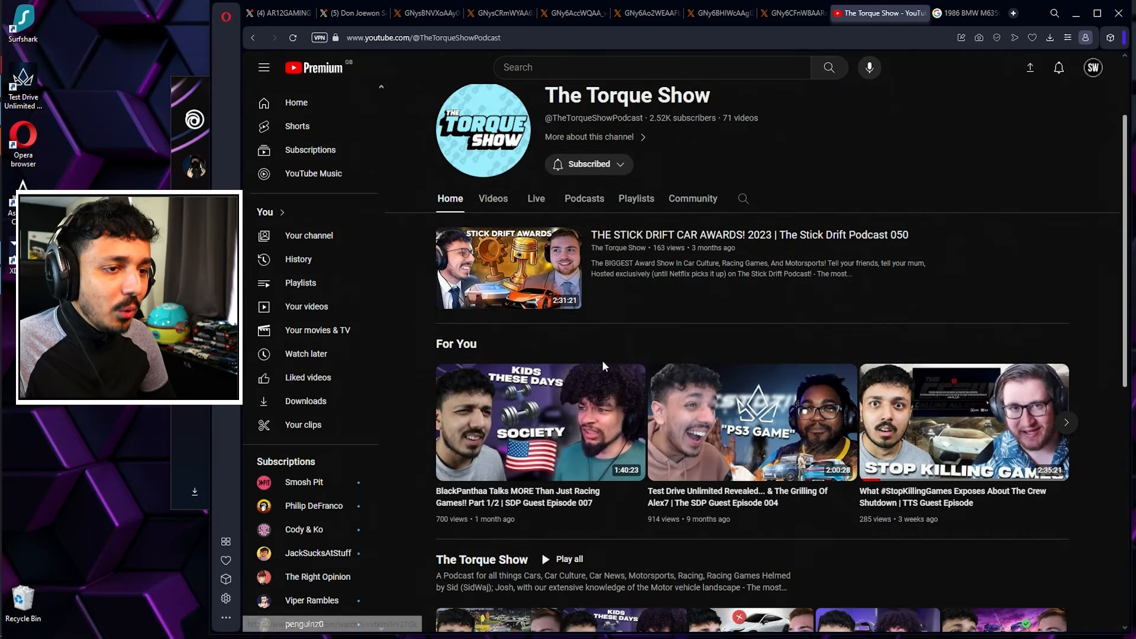
Scroll The Torque Show channel briefly, then return to the 1986 BMW M635CSi image results
{"action": "scroll", "scroll_direction": "down", "scroll_amount": 3}
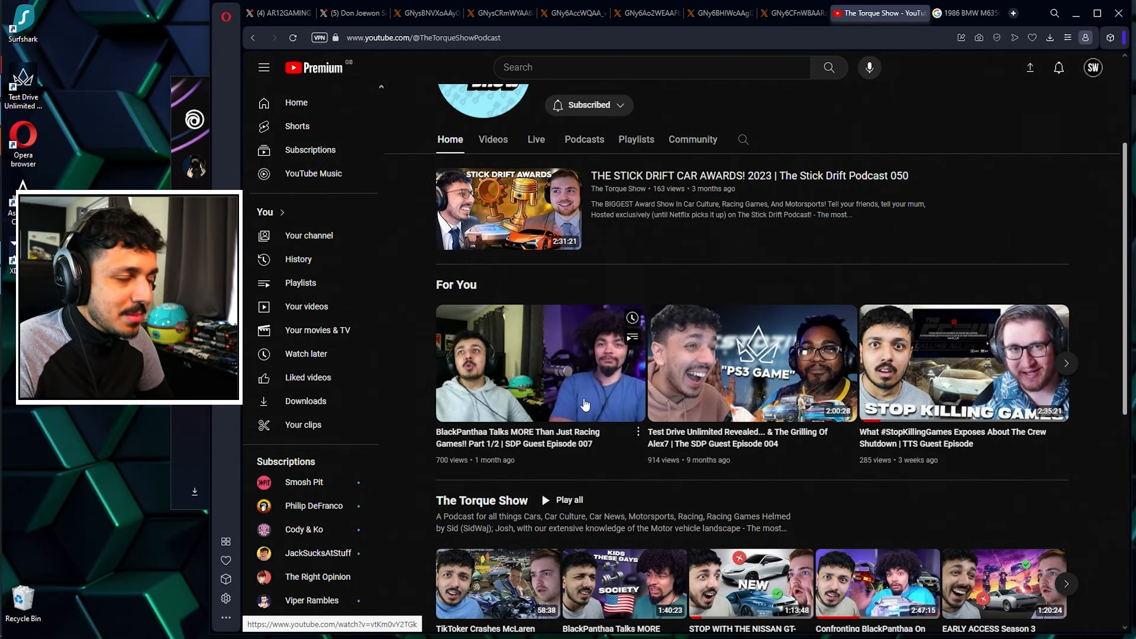
{"action": "scroll", "scroll_direction": "up", "scroll_amount": 3}
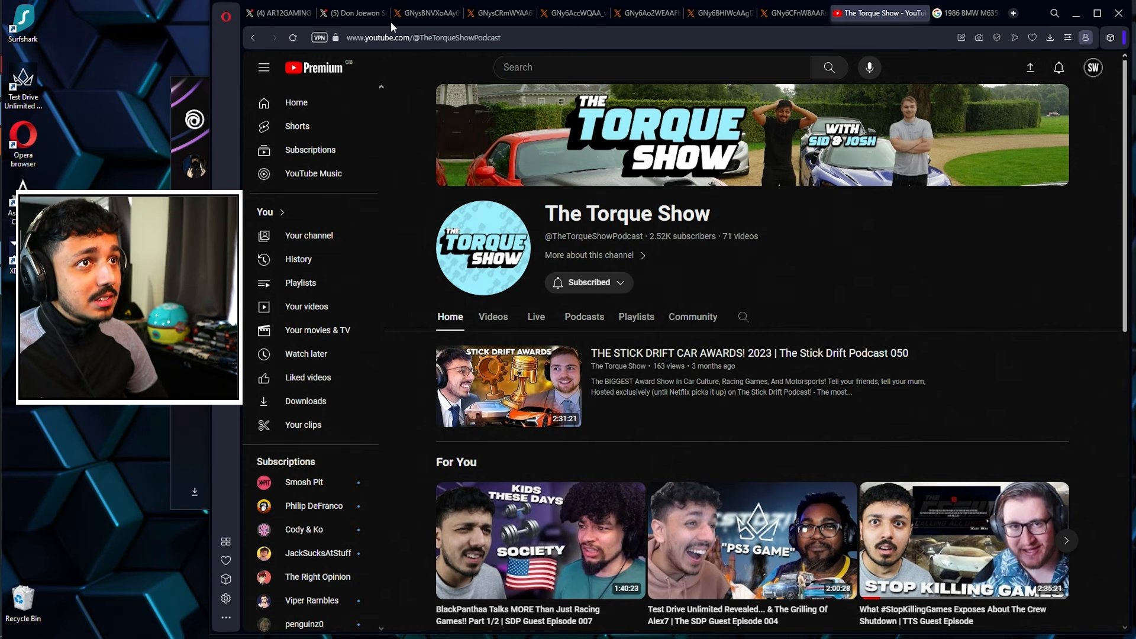
{"action": "left_click", "coordinate": [957, 13]}
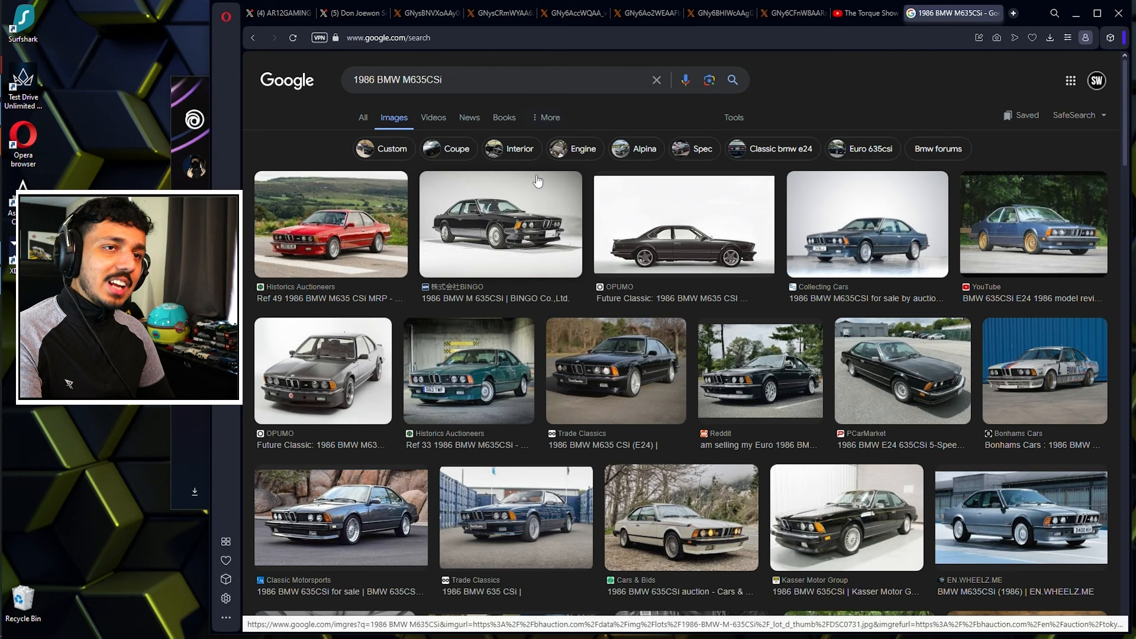
Open a 1986 BMW M635CSi image result, landing back on the red Lotus Esprit Turbo image
{"action": "left_click", "coordinate": [277, 13]}
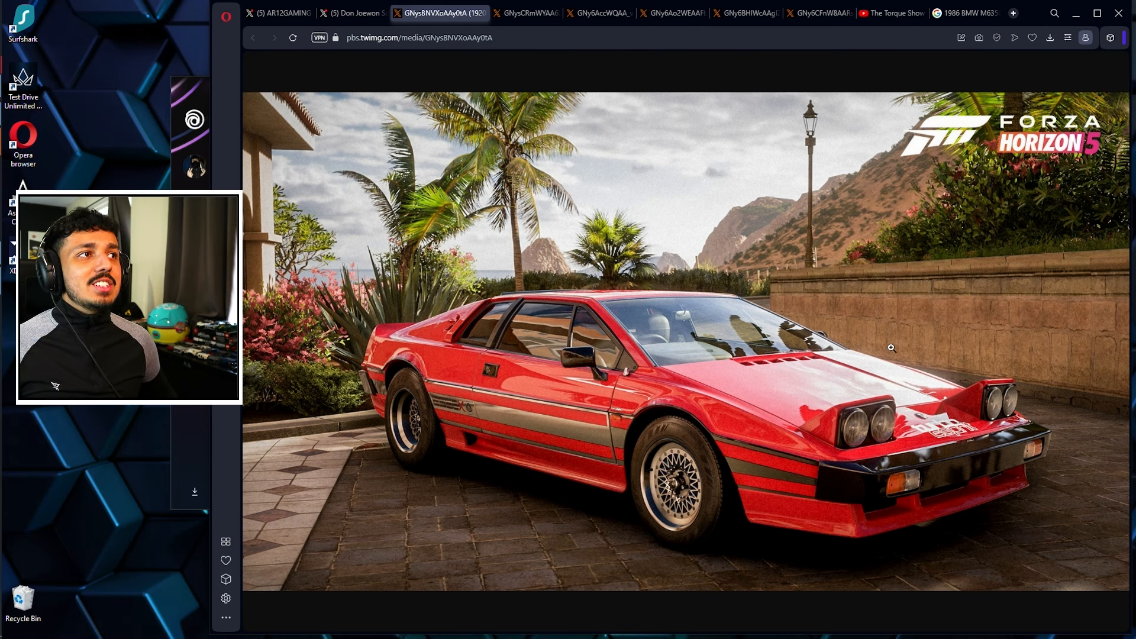
Glance at The Torque Show channel, then return to the full-size white Lamborghini Countach image
{"action": "left_click", "coordinate": [877, 13]}
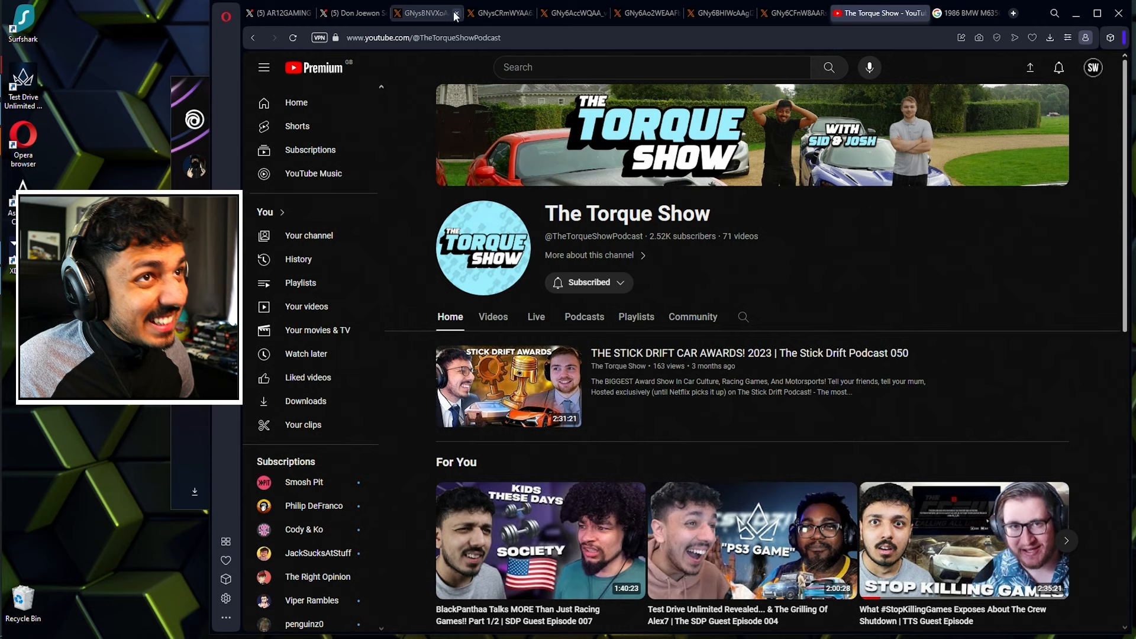
{"action": "left_click", "coordinate": [427, 13]}
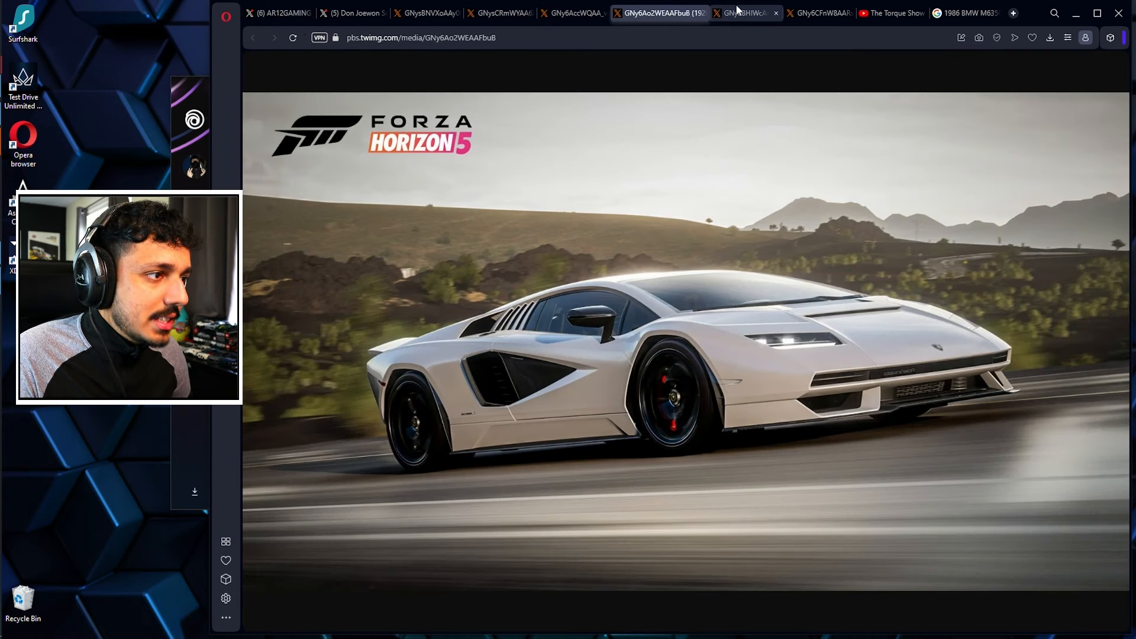
Flip through the pink neon car, silver Hyundai and white Citroën images, ending on the palm-tree highway scene
{"action": "left_click", "coordinate": [805, 13]}
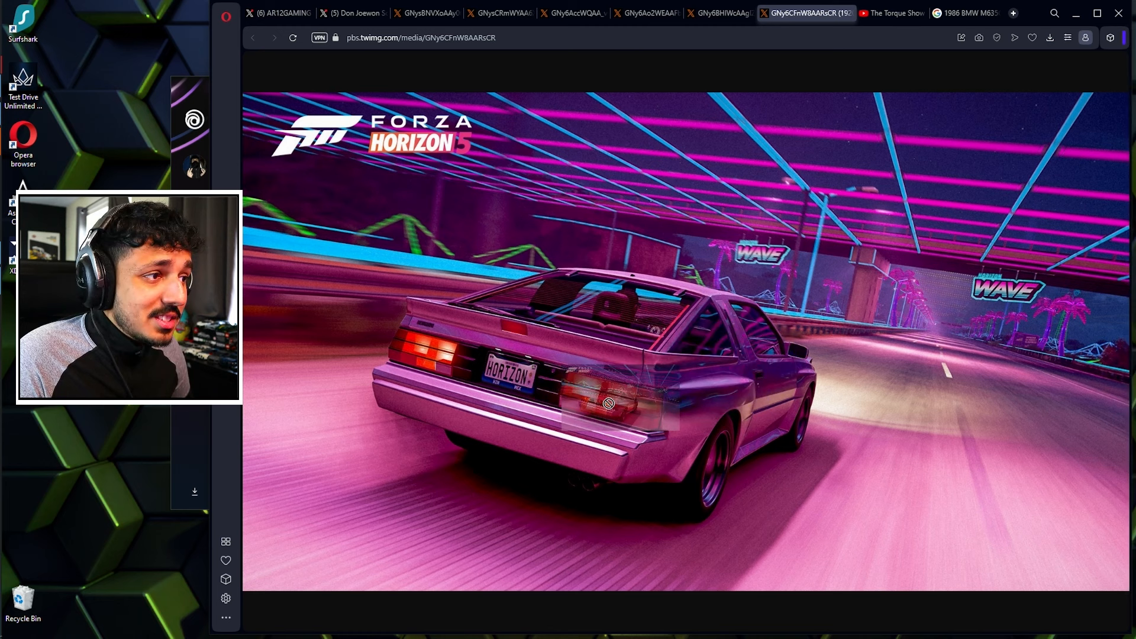
{"action": "left_click", "coordinate": [586, 13]}
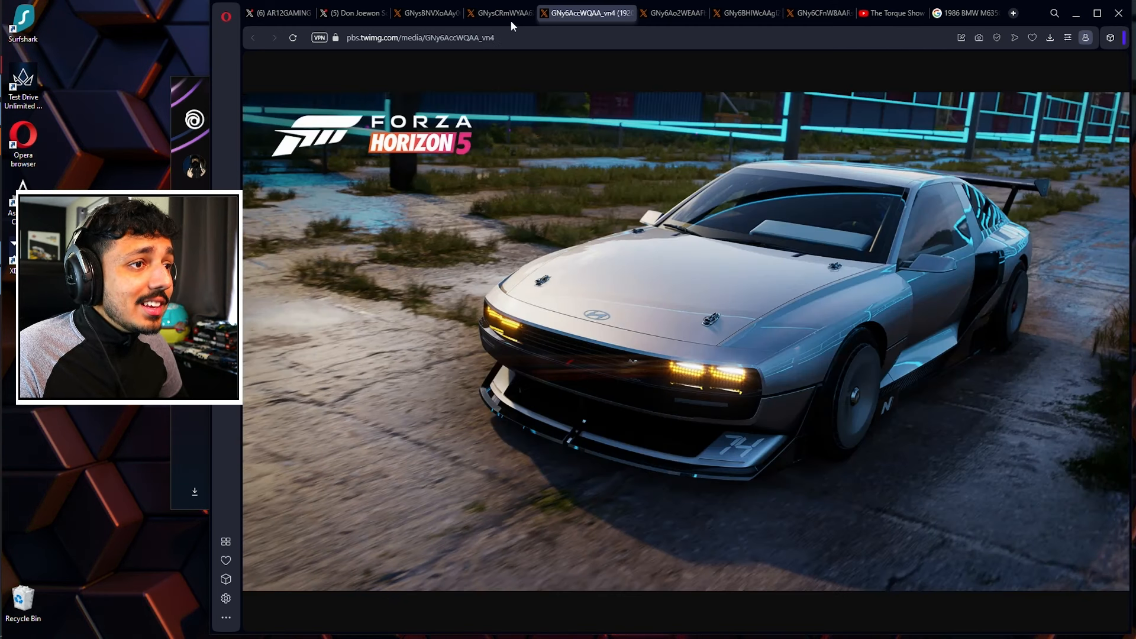
{"action": "left_click", "coordinate": [498, 13]}
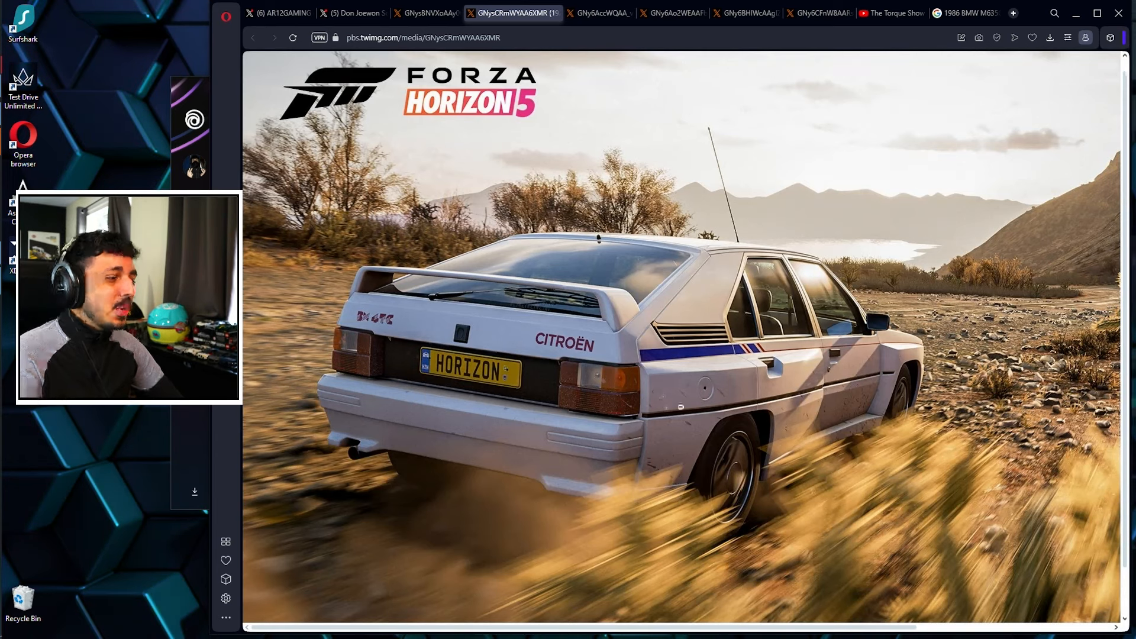
{"action": "left_click", "coordinate": [283, 13]}
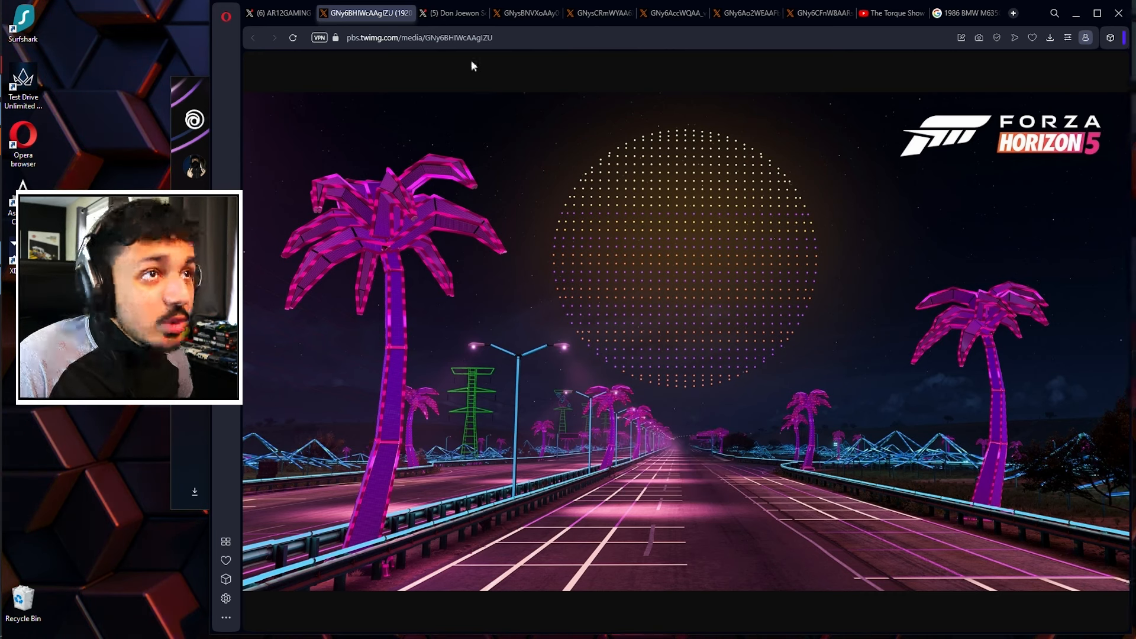
Bring back the full-size red Lotus Esprit Turbo image
{"action": "left_click", "coordinate": [450, 13]}
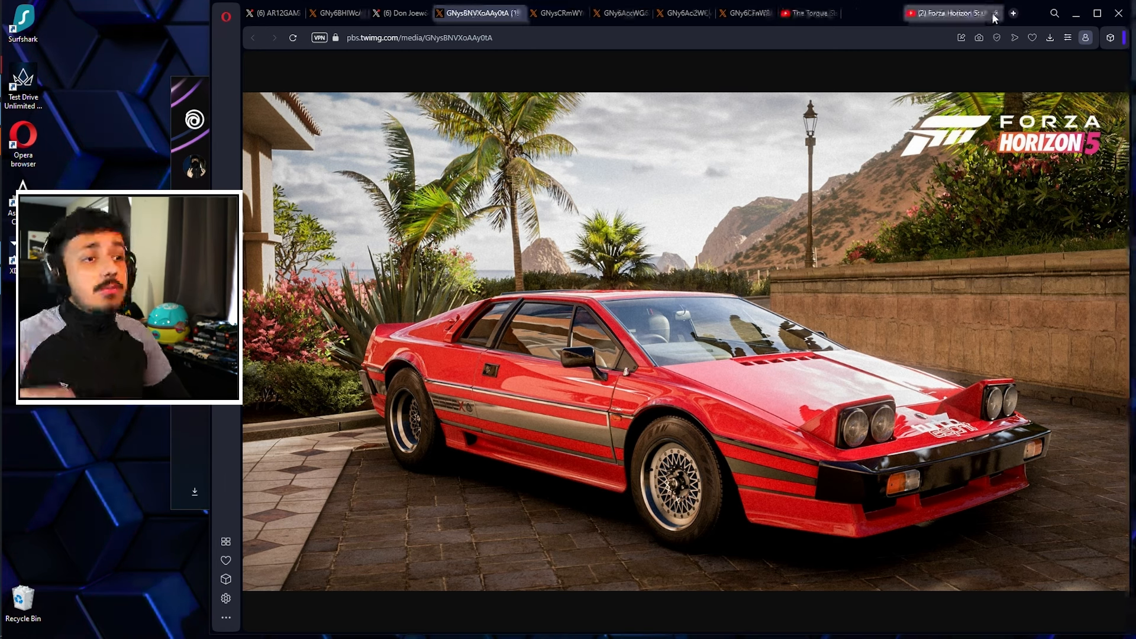
Switch to the Forza Horizon 5 Retrowave livestream and seek ahead to about 21:30, the Summer reward cars
{"action": "left_click", "coordinate": [888, 13]}
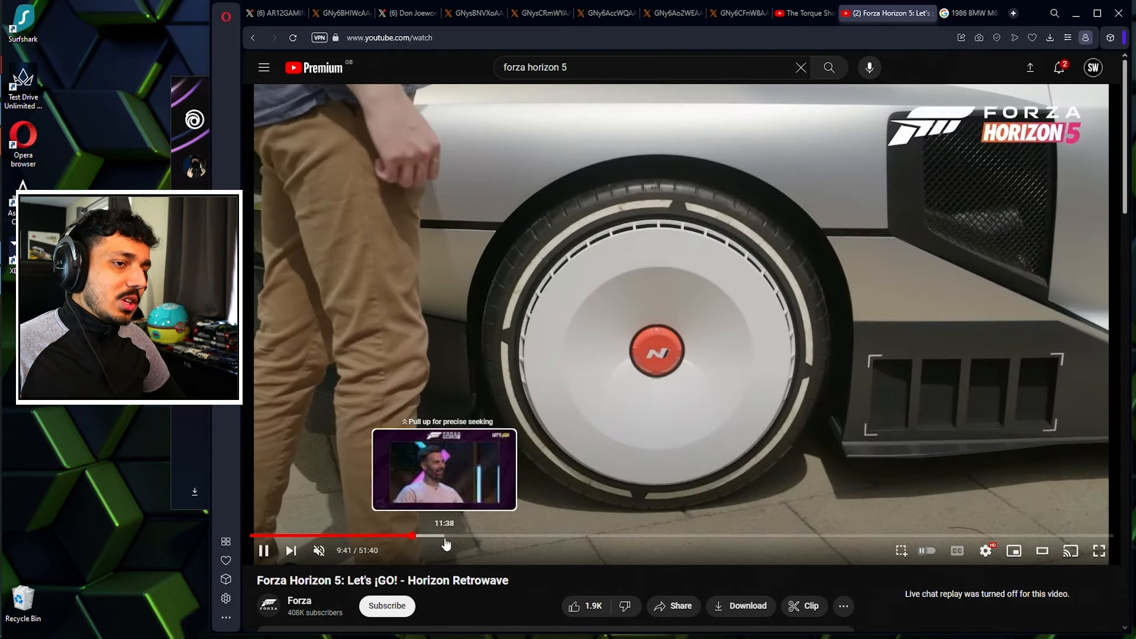
{"action": "left_click_drag", "start_coordinate": [448, 536], "coordinate": [513, 536]}
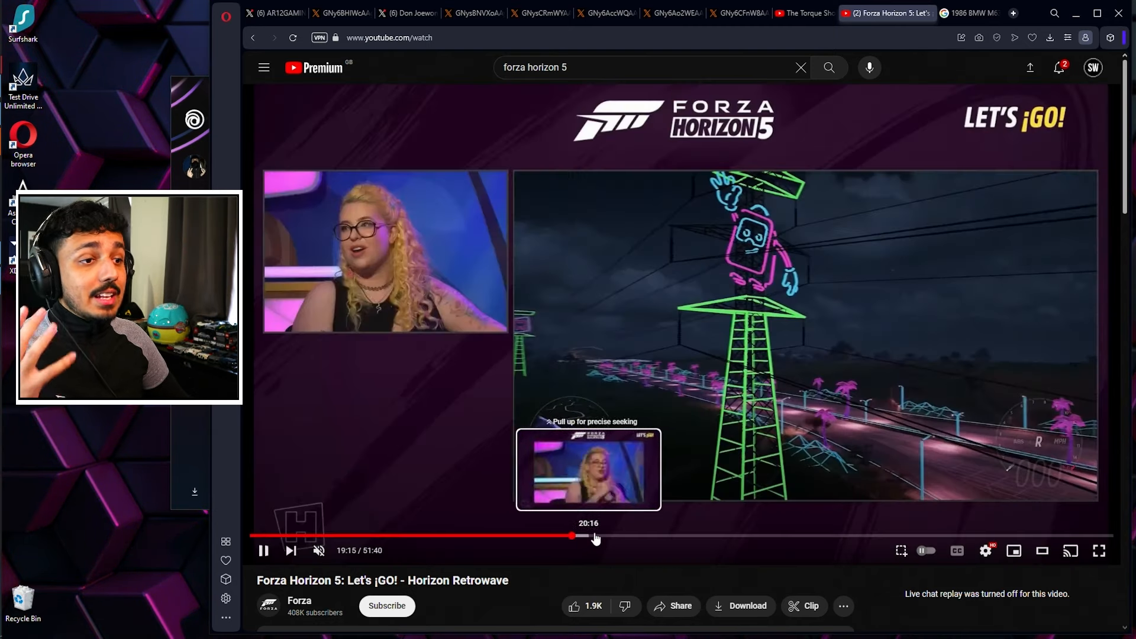
{"action": "left_click_drag", "start_coordinate": [577, 536], "coordinate": [605, 536]}
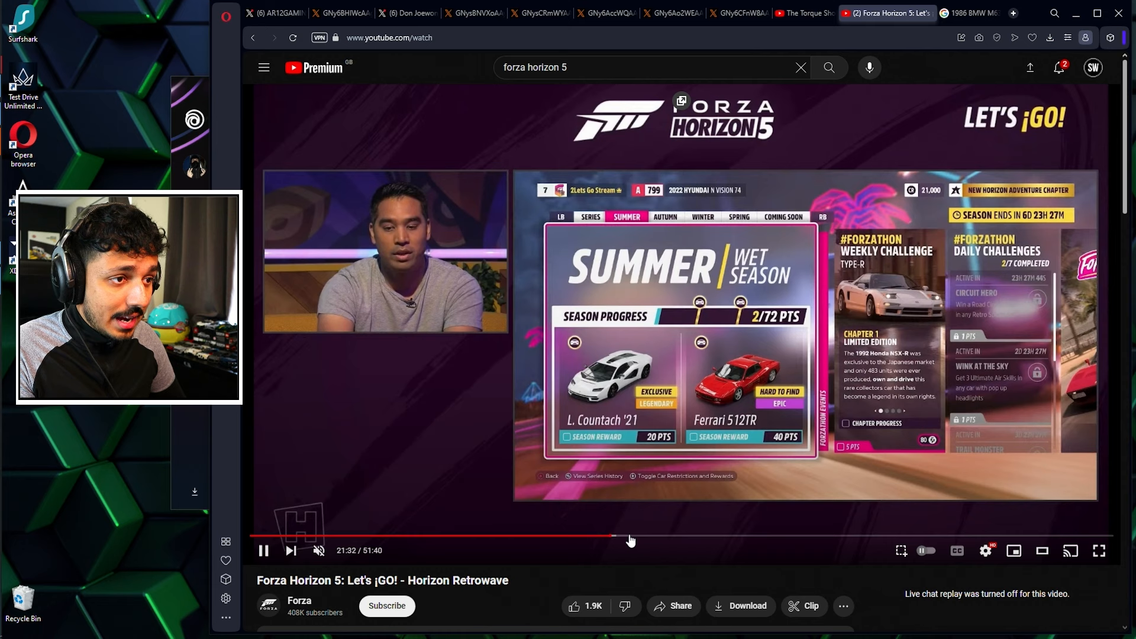
{"action": "mouse_move", "coordinate": [645, 537]}
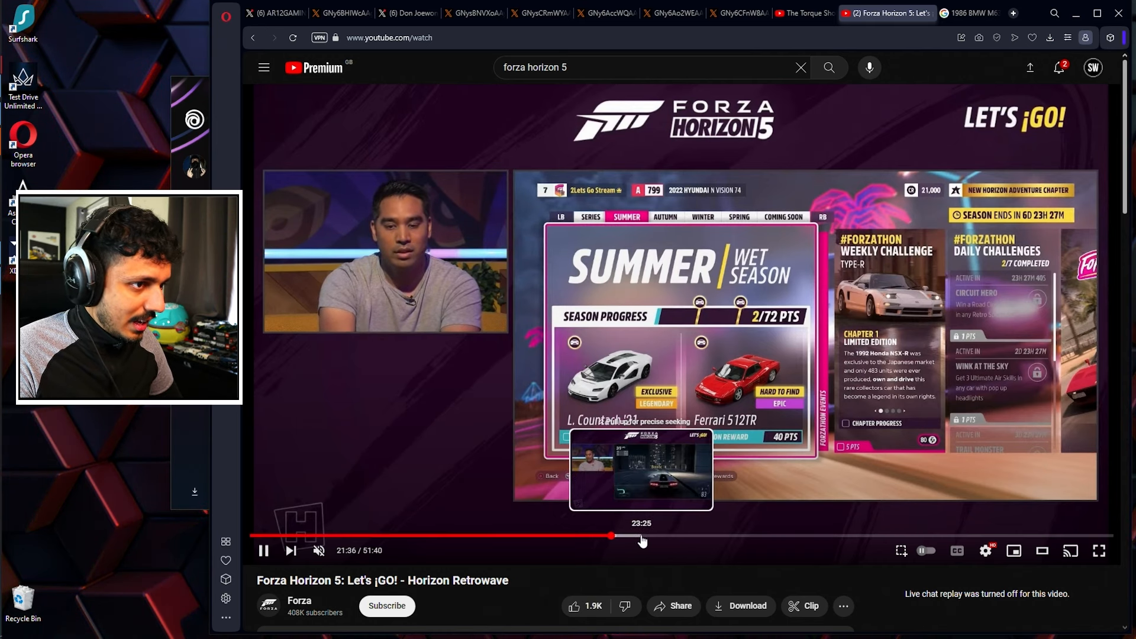
Seek the livestream to about 28:14 for Winter cars, then about 32:08 for the Spring season cars
{"action": "left_click_drag", "start_coordinate": [615, 537], "coordinate": [665, 536]}
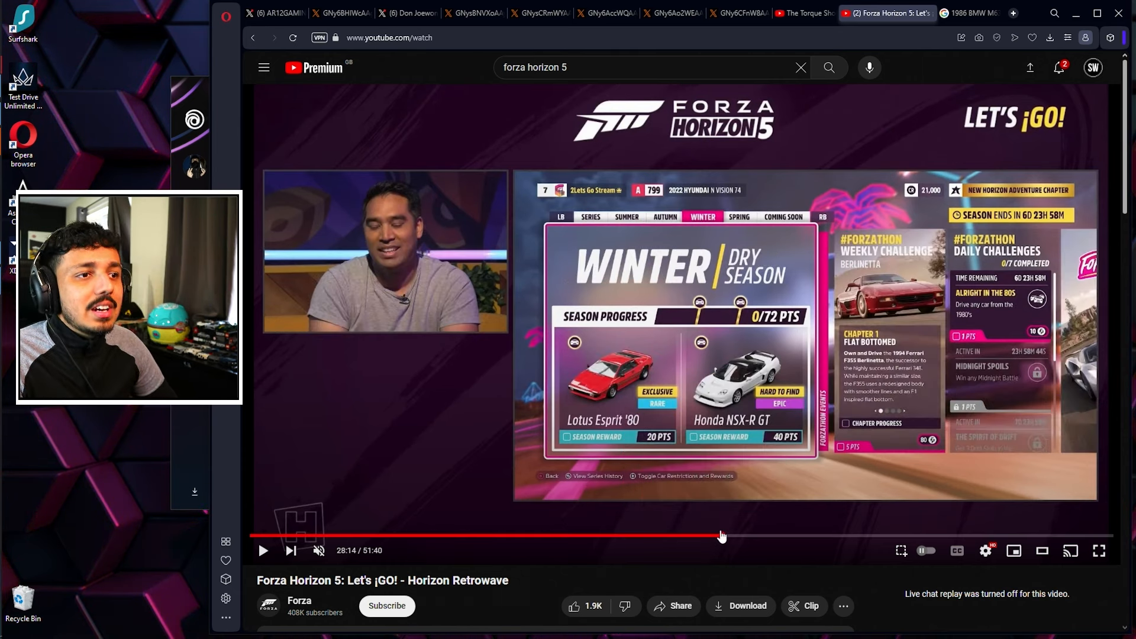
{"action": "mouse_move", "coordinate": [748, 536]}
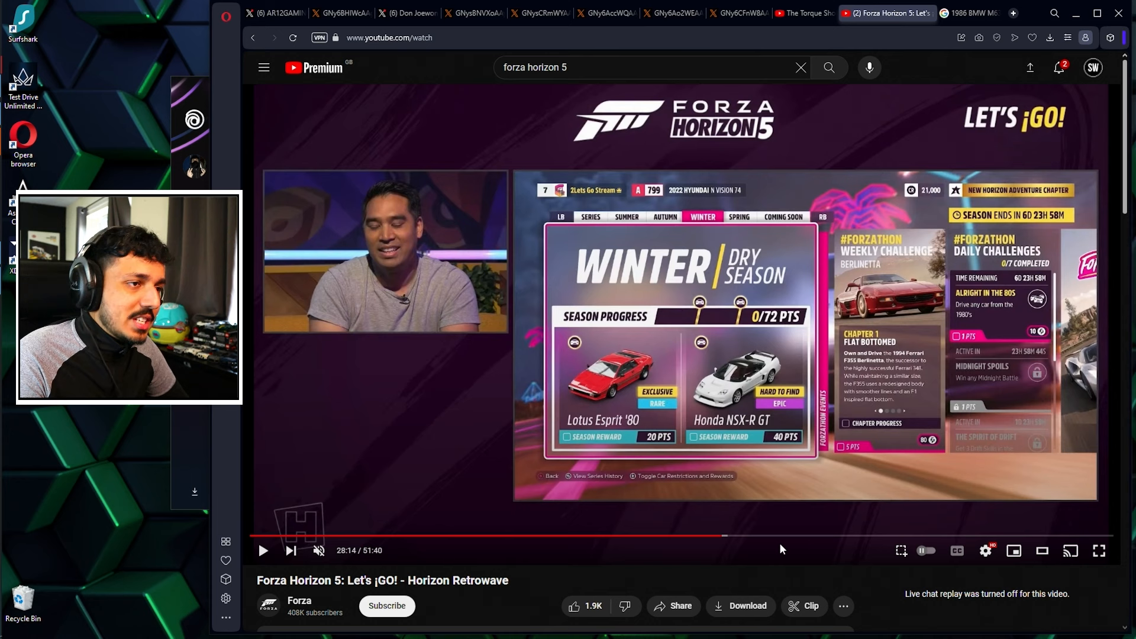
{"action": "mouse_move", "coordinate": [787, 536]}
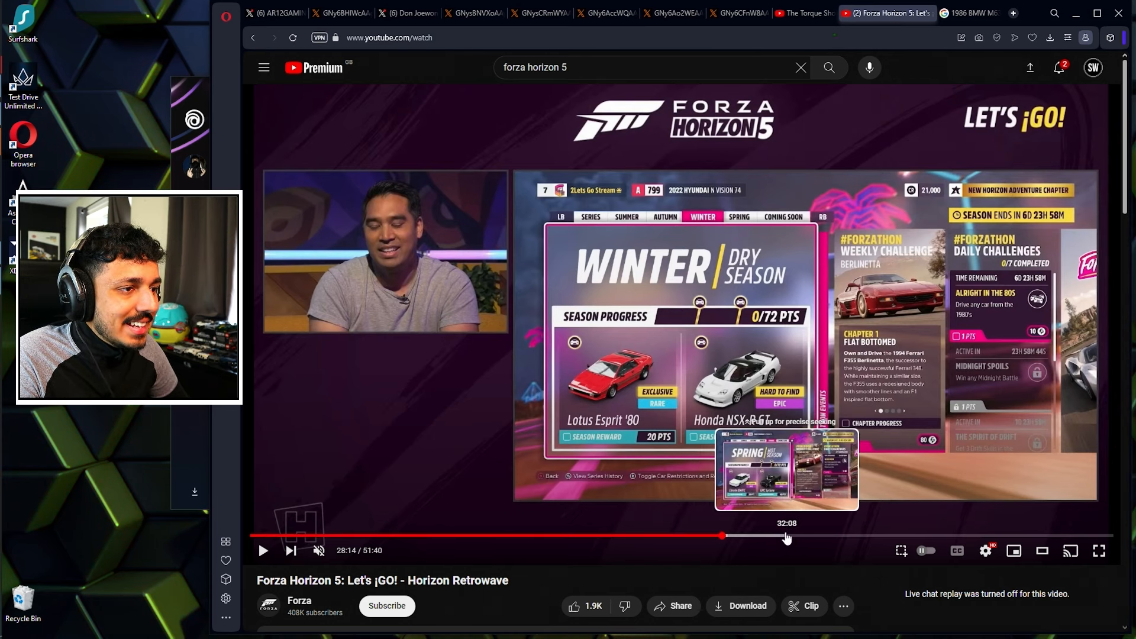
{"action": "left_click", "coordinate": [786, 535]}
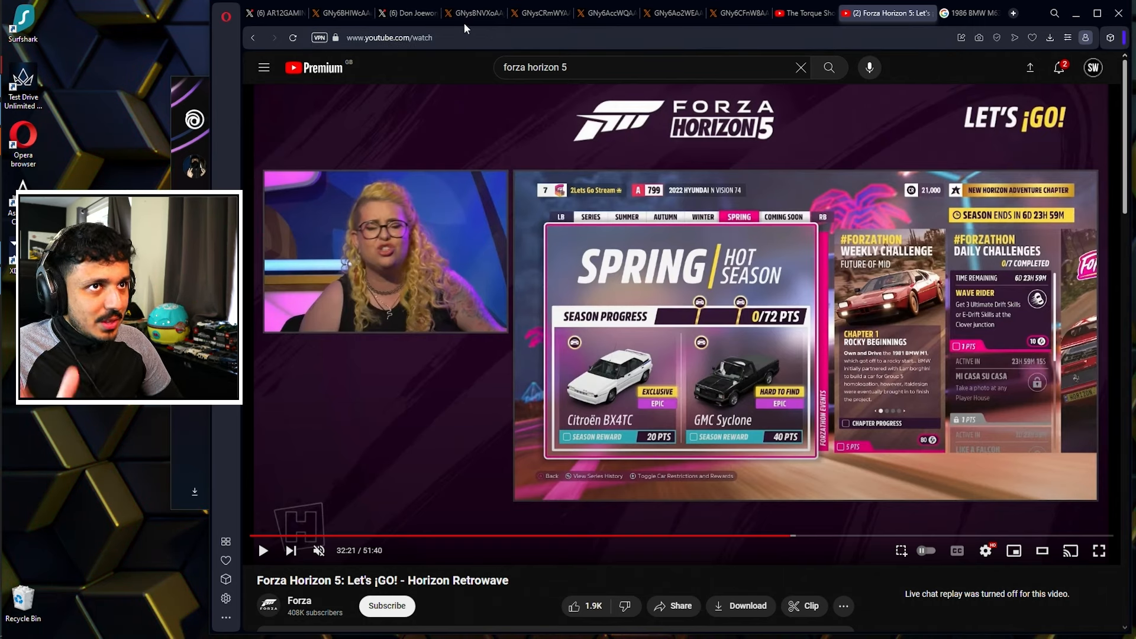
{"action": "mouse_move", "coordinate": [406, 13]}
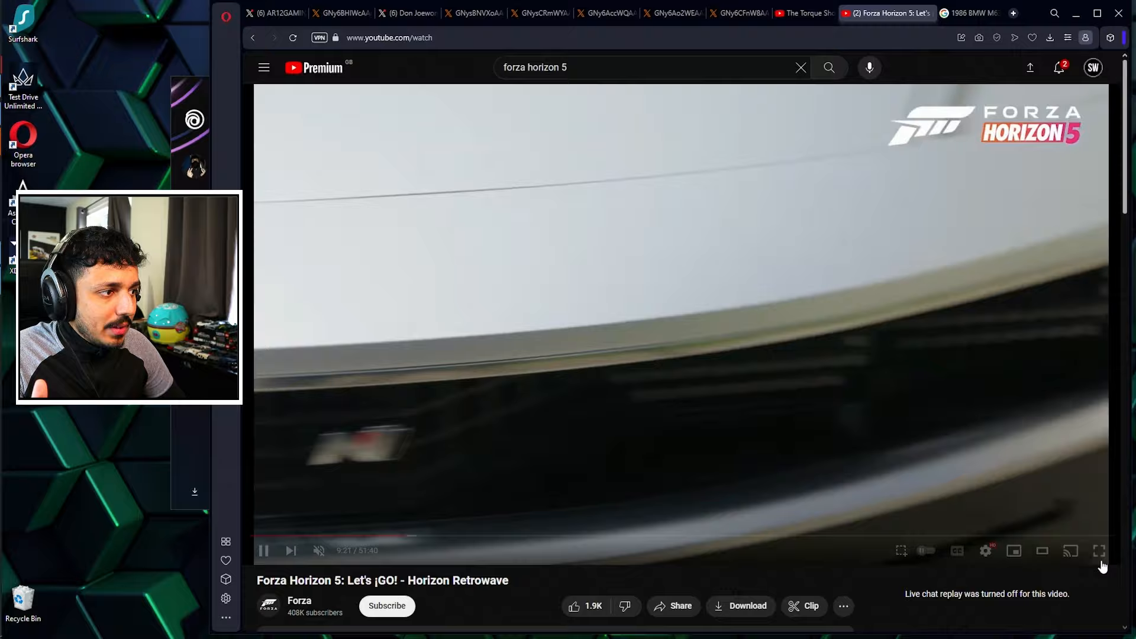
Pause the Hyundai N Vision 74 footage and return via the Citroën image to the Retrowave cars X post
{"action": "left_click", "coordinate": [1098, 550]}
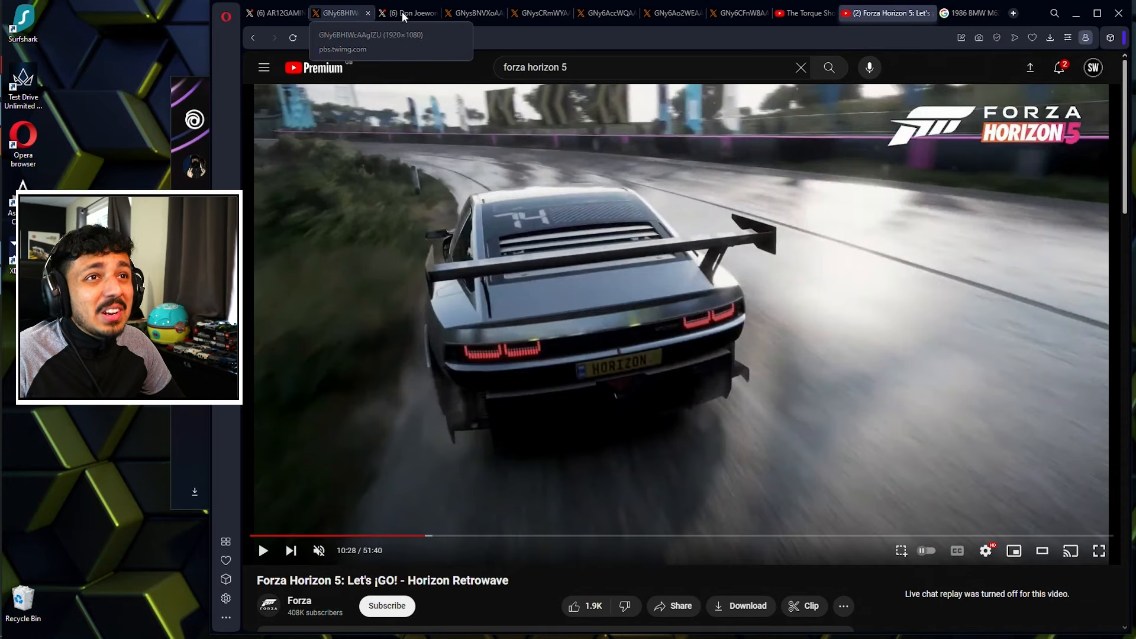
{"action": "left_click", "coordinate": [540, 13]}
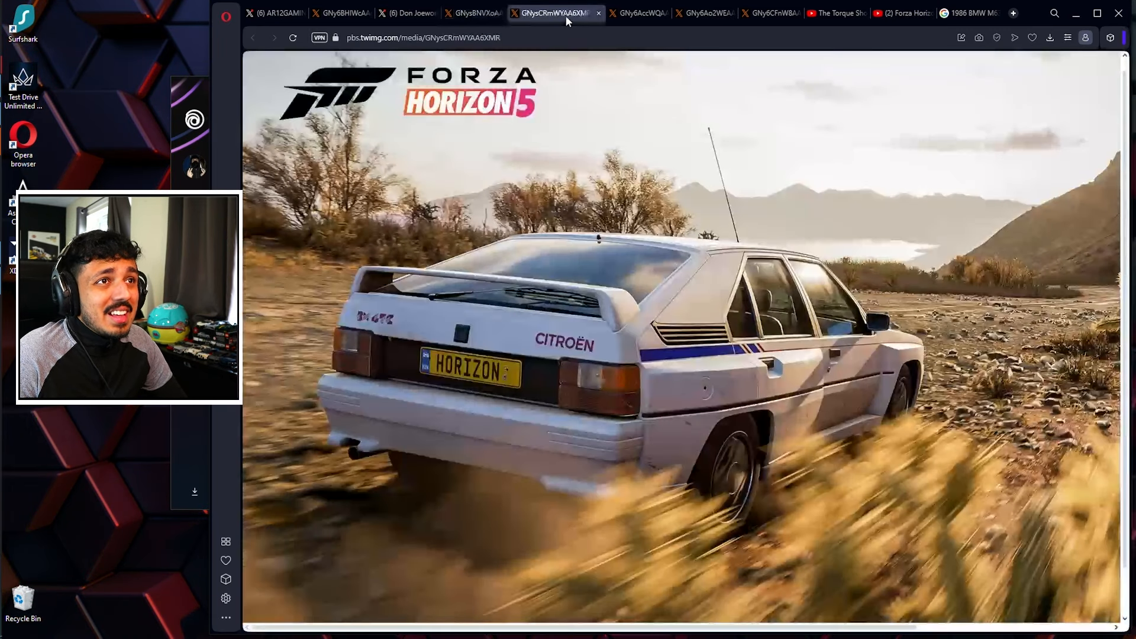
{"action": "left_click", "coordinate": [420, 13]}
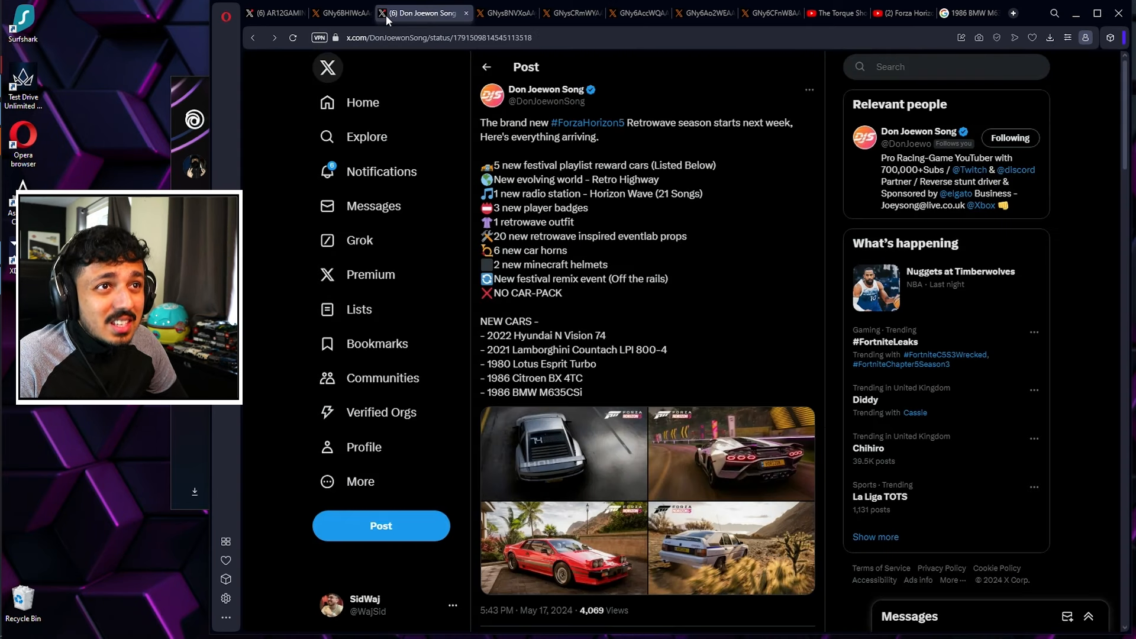